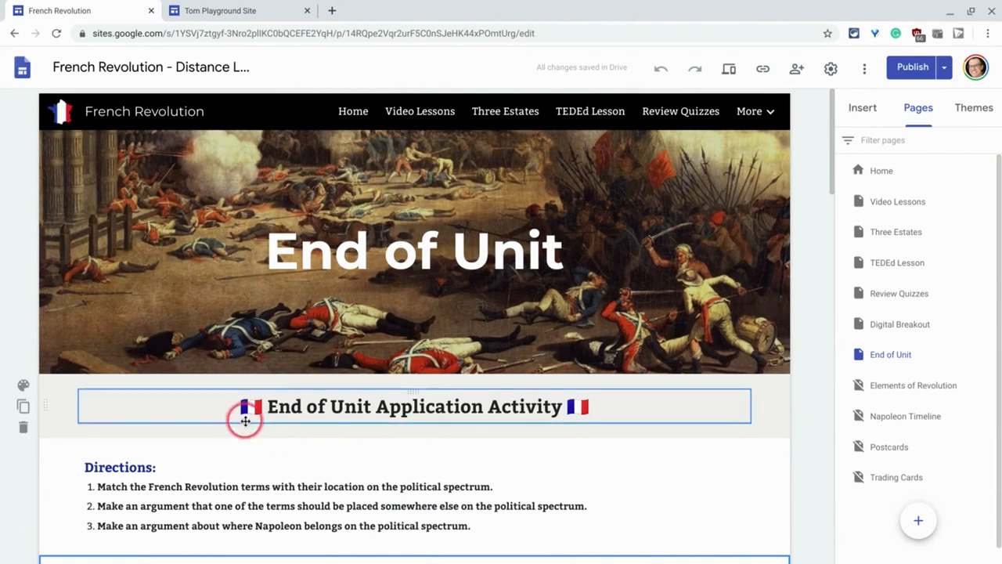
Scroll the French Revolution page, then open Tom Playground Site's empty Copied Section page
scroll(down, 3)
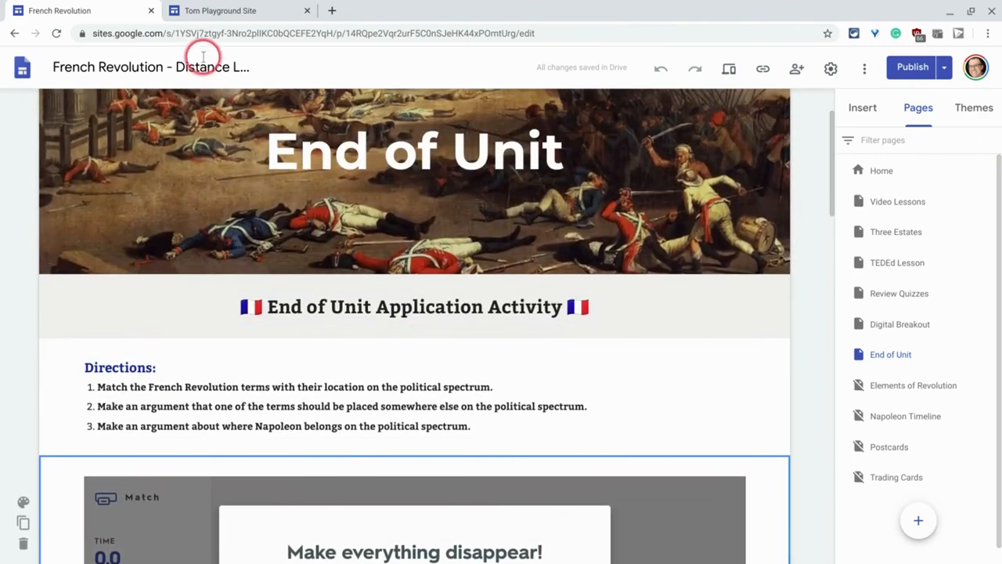
click(227, 10)
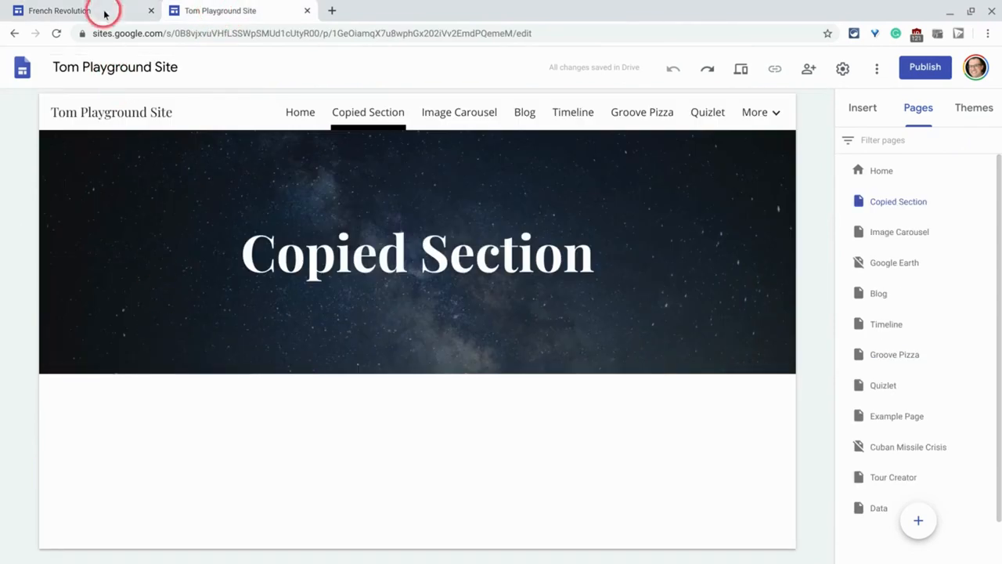
click(59, 10)
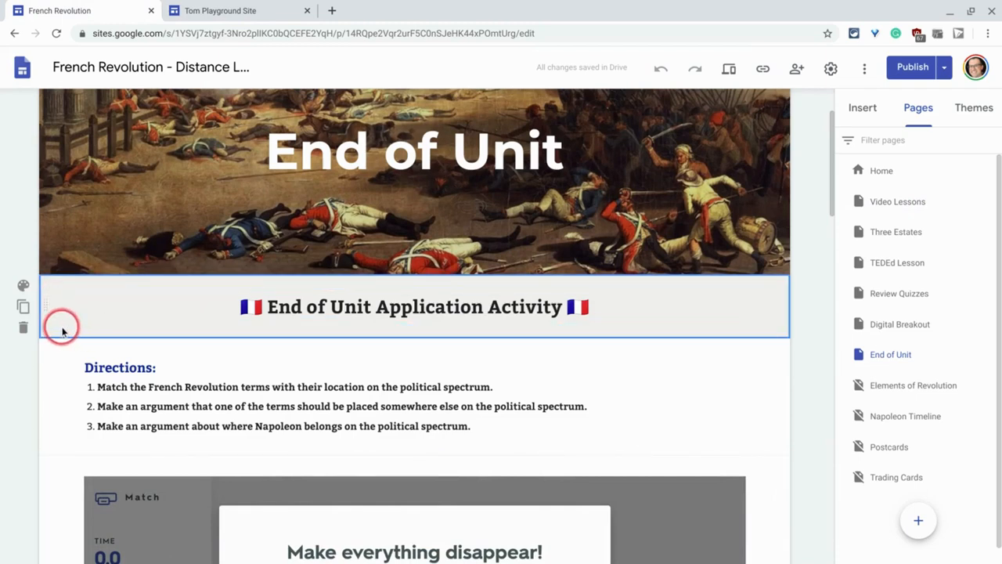
right_click(64, 328)
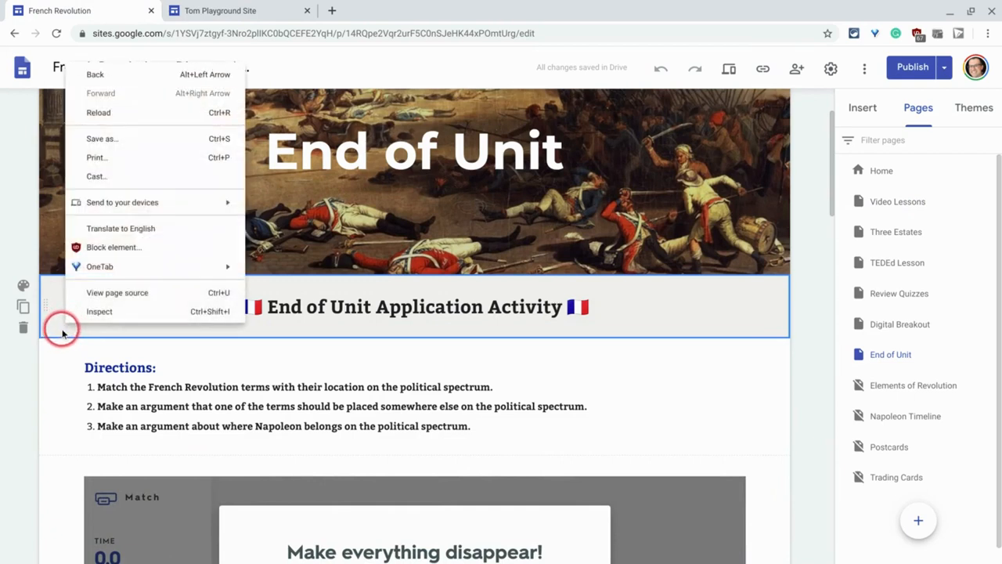
click(63, 329)
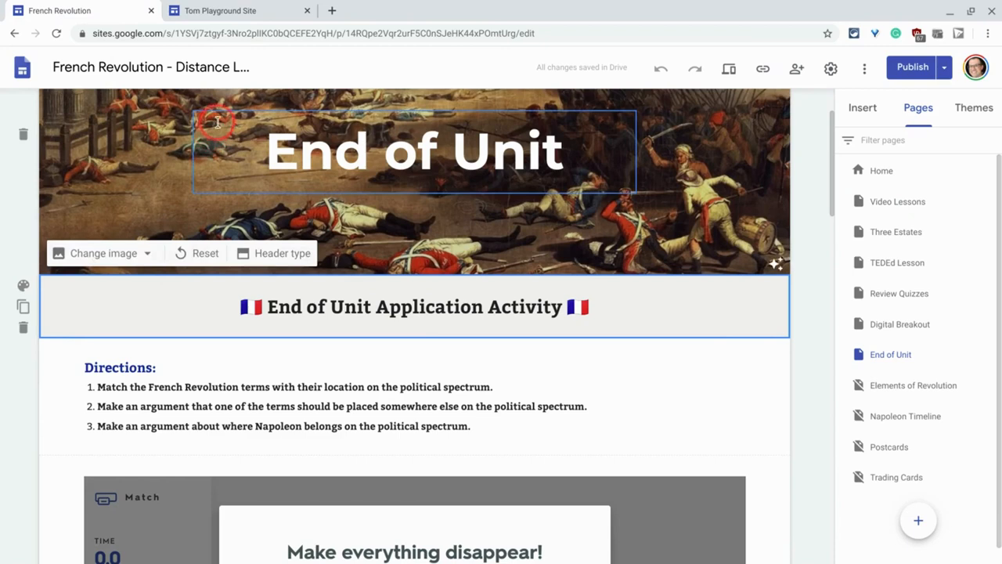
click(239, 11)
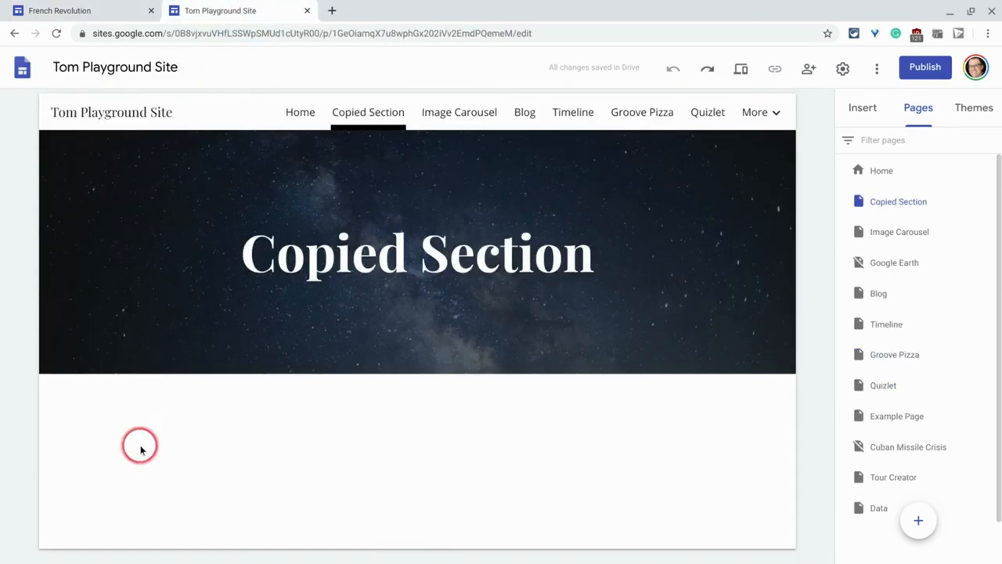
Paste the End of Unit Application Activity heading below the header, then return to French Revolution
right_click(140, 445)
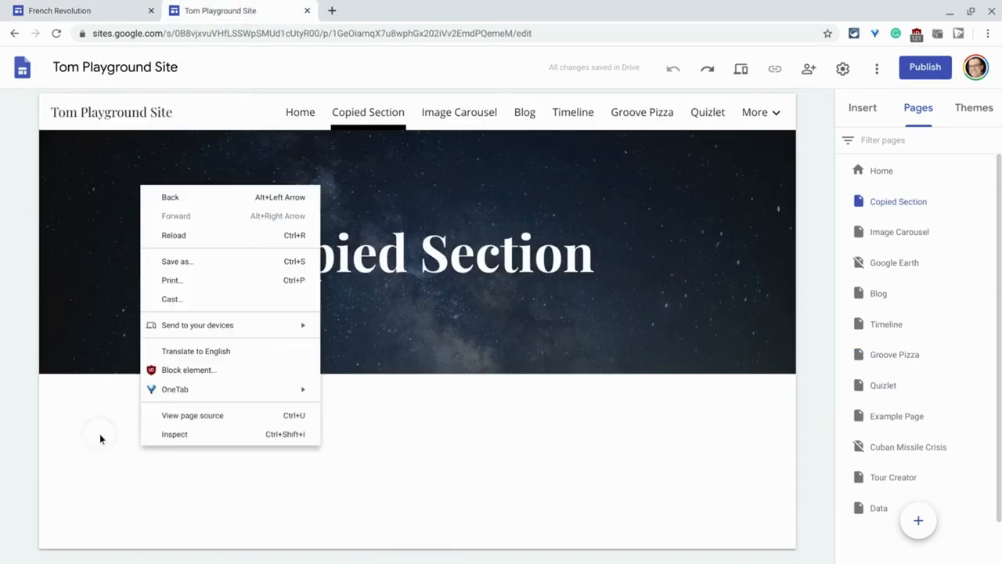
click(98, 439)
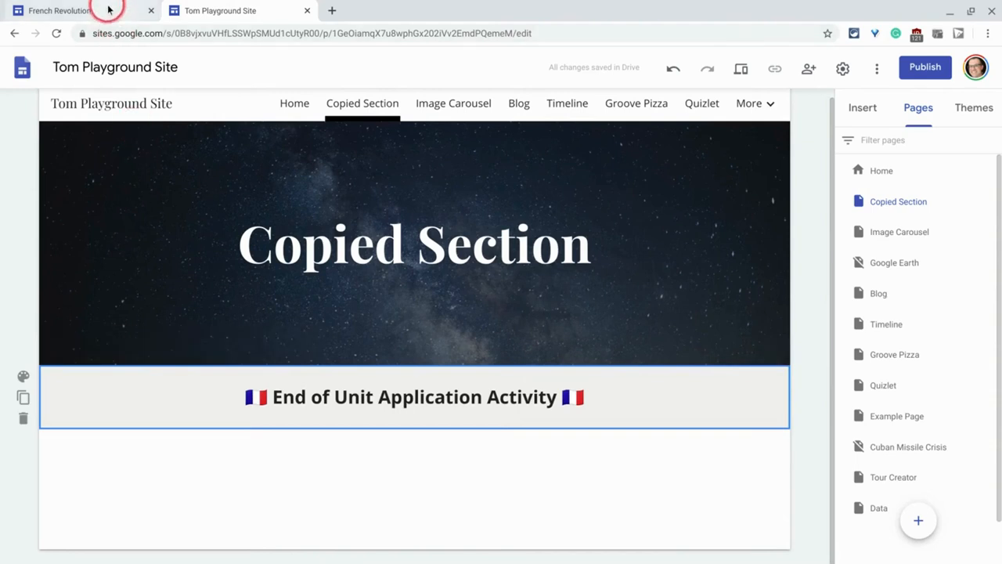
click(59, 10)
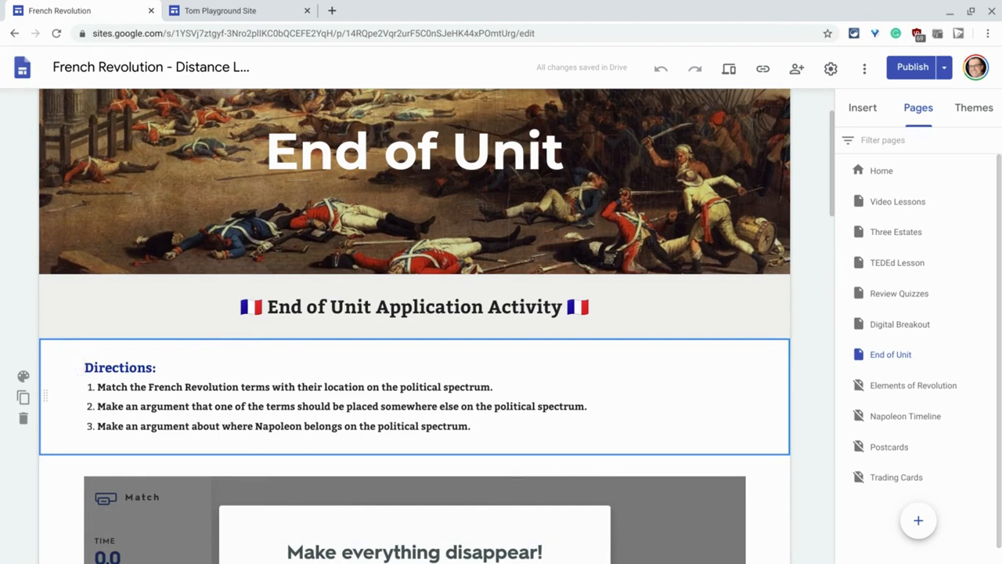
Return to Tom Playground Site to paste the copied Directions section below the heading
click(219, 10)
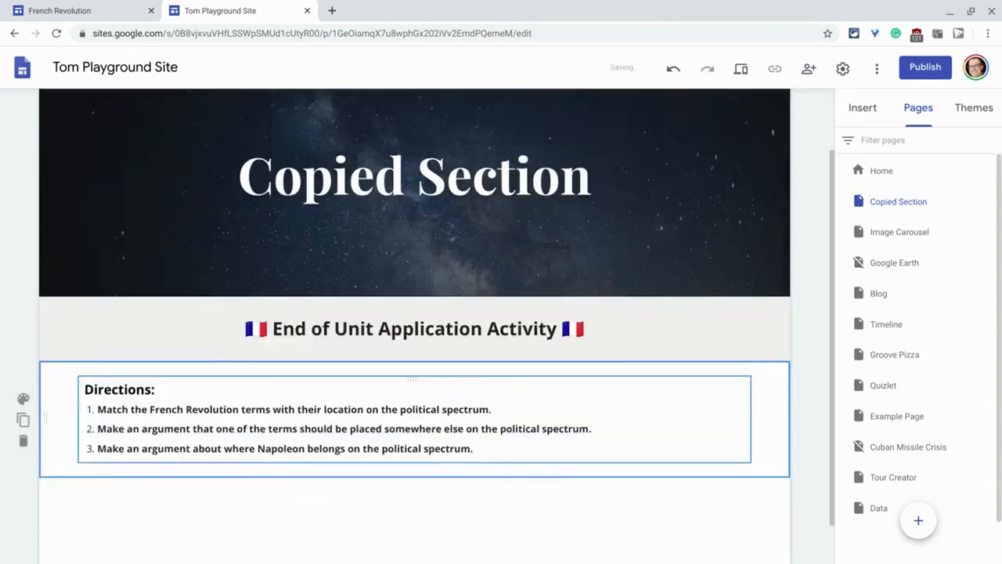
scroll(down, 3)
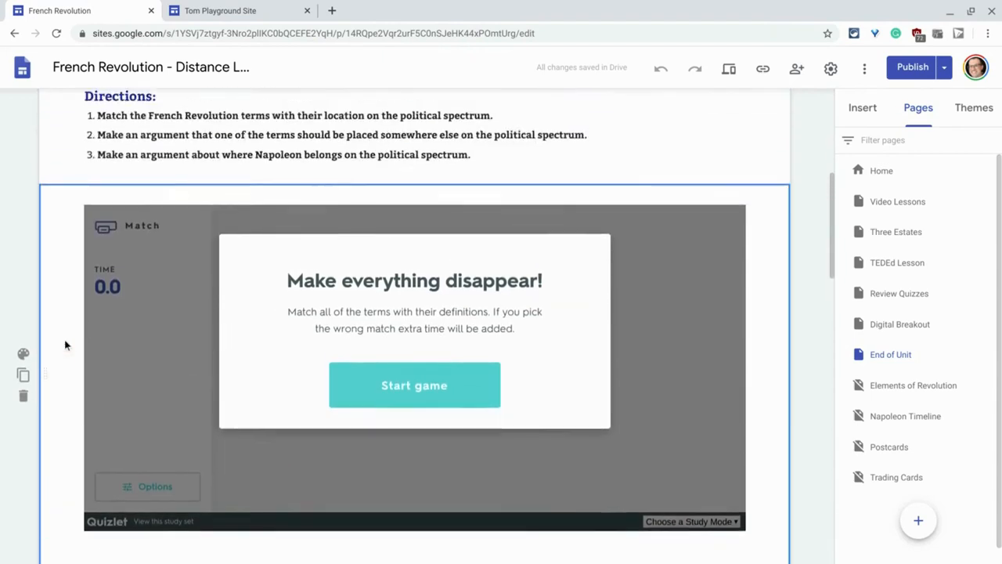
scroll(down, 3)
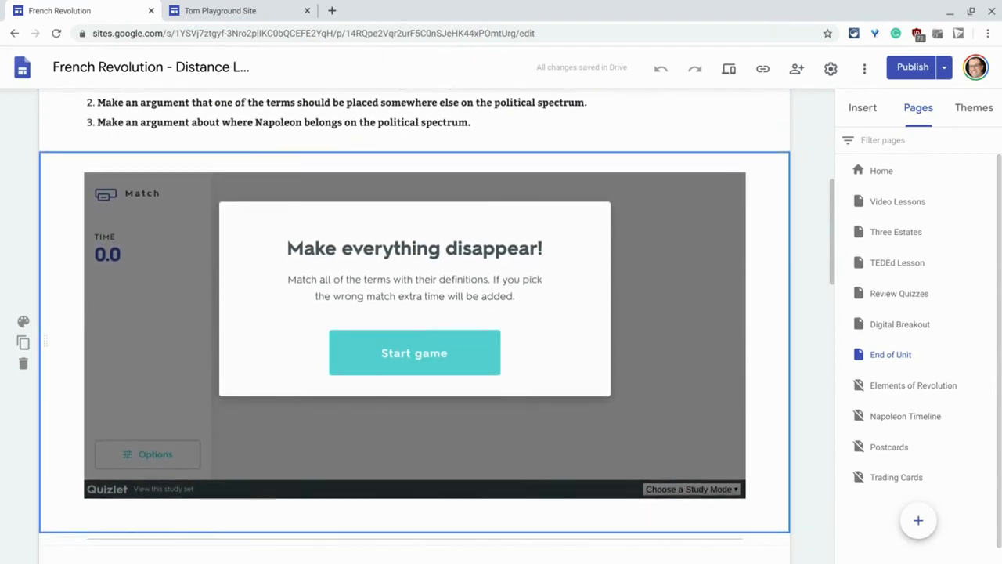
click(227, 10)
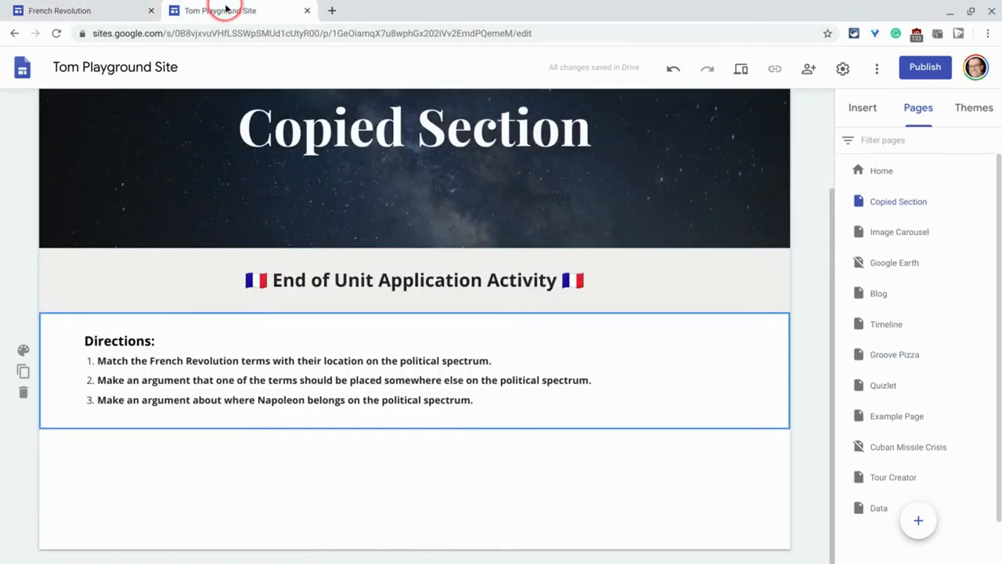